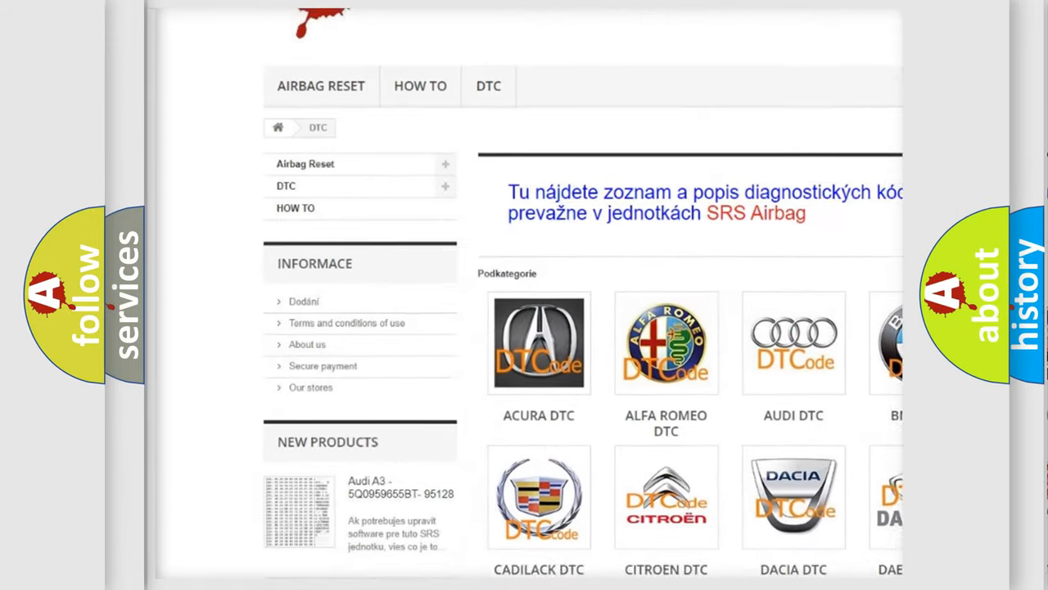
scroll(down, 3)
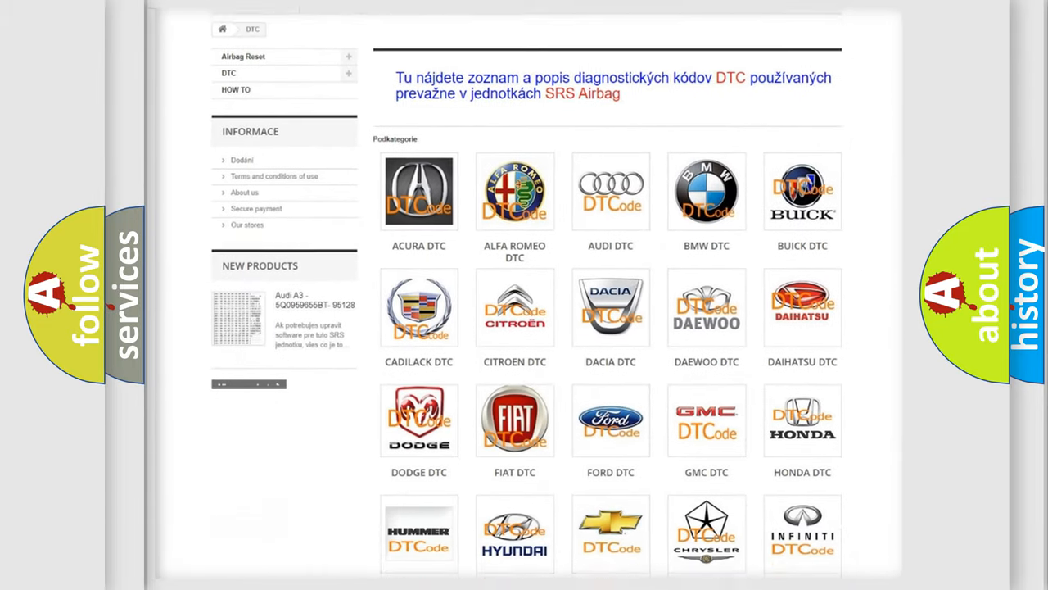
scroll(down, 3)
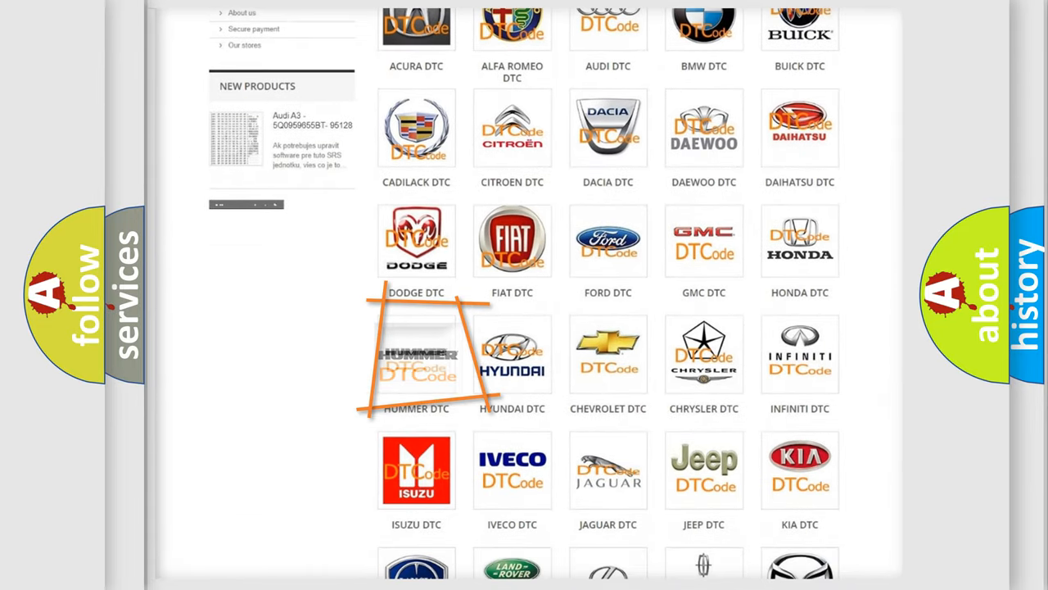